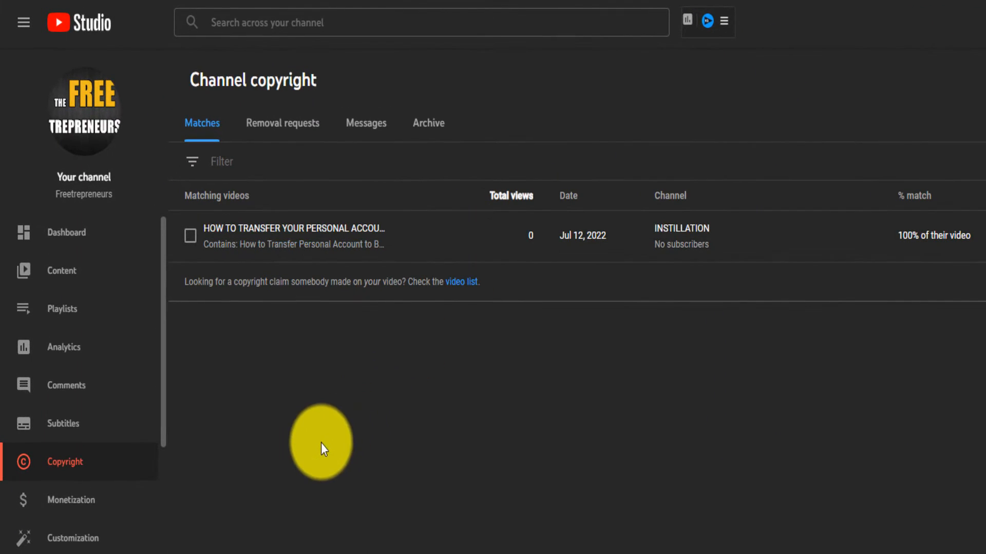
{"action": "mouse_move", "coordinate": [319, 461]}
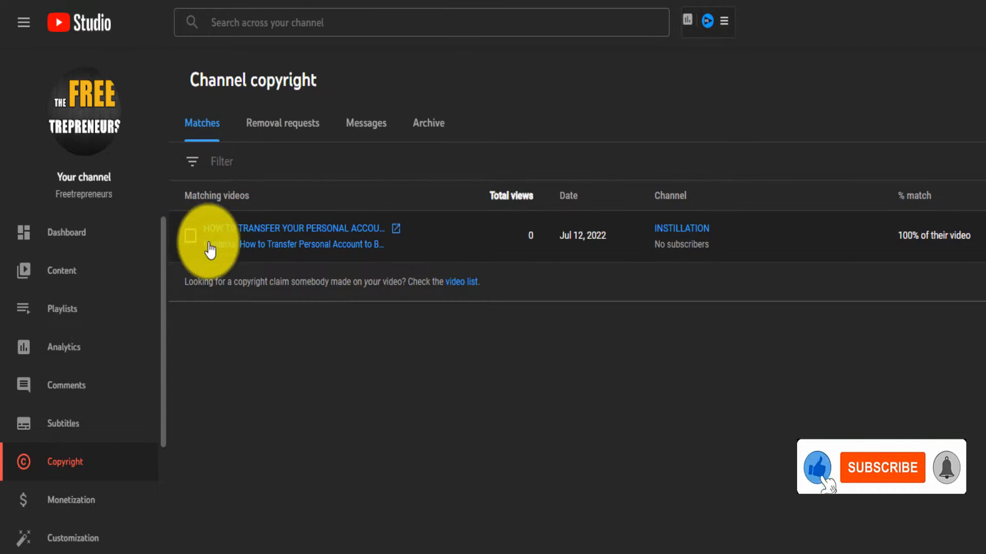
Step: Select the 100%-match copied video from the INSTILLATION channel in the matches list
{"action": "left_click", "coordinate": [882, 468]}
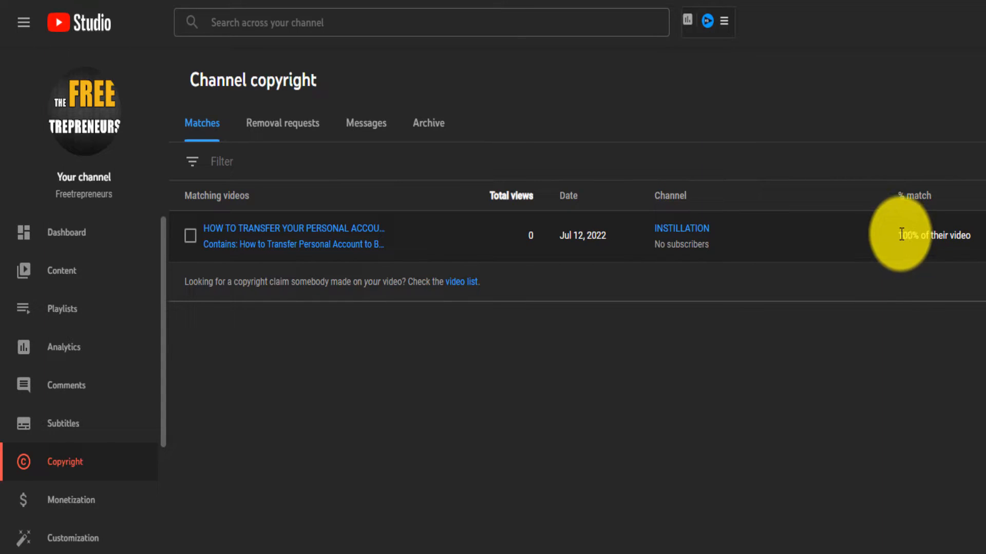
{"action": "double_click", "coordinate": [907, 236]}
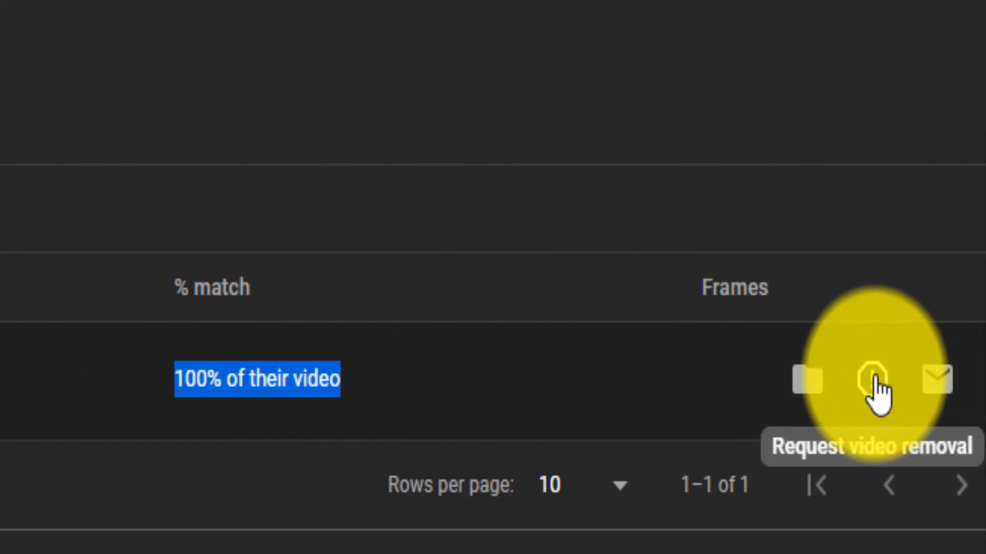
{"action": "mouse_move", "coordinate": [805, 384]}
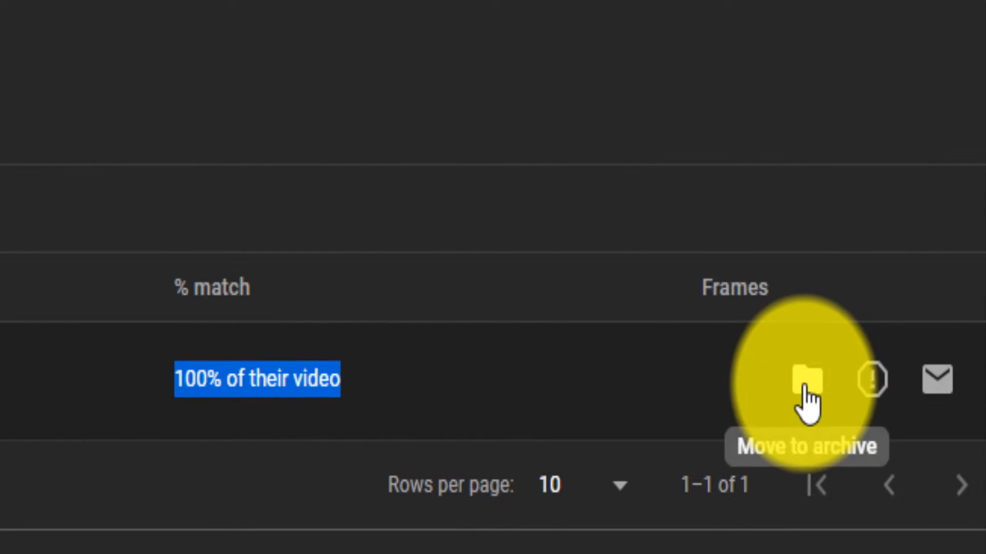
{"action": "mouse_move", "coordinate": [767, 426]}
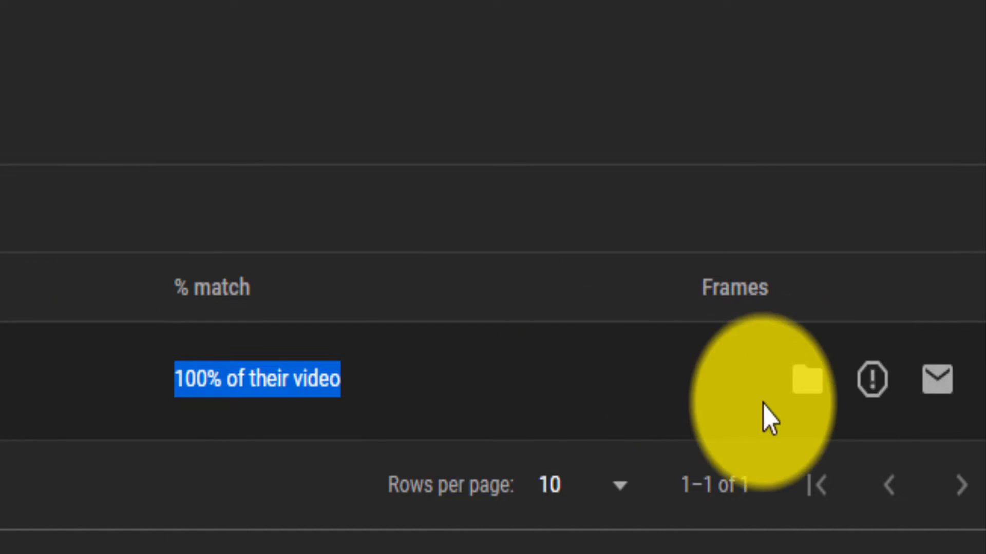
{"action": "left_click", "coordinate": [806, 381]}
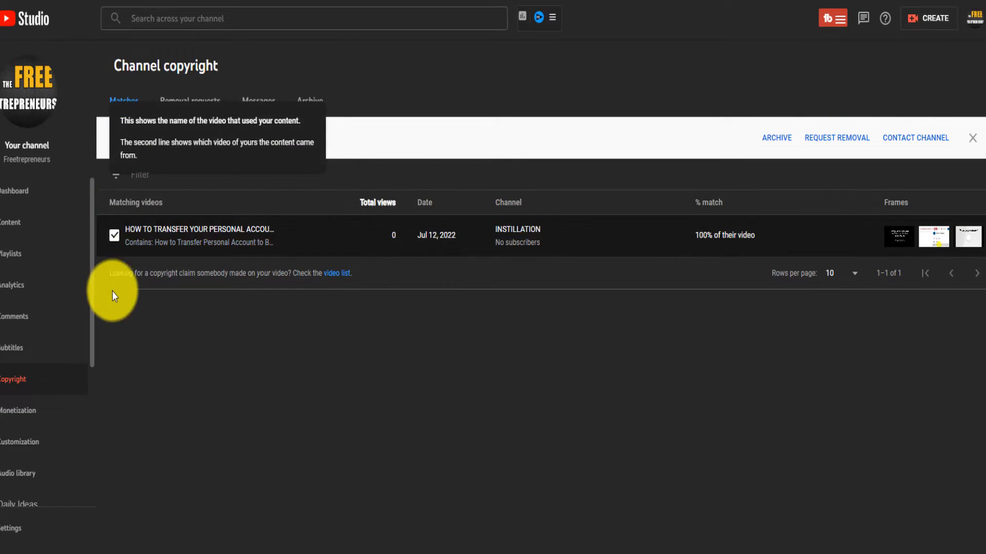
{"action": "mouse_move", "coordinate": [109, 347]}
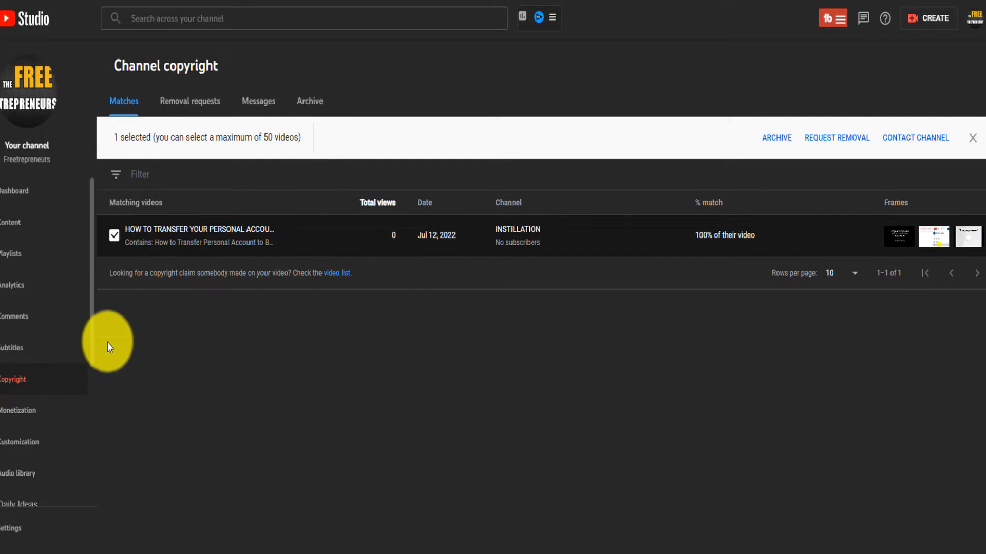
{"action": "mouse_move", "coordinate": [848, 145]}
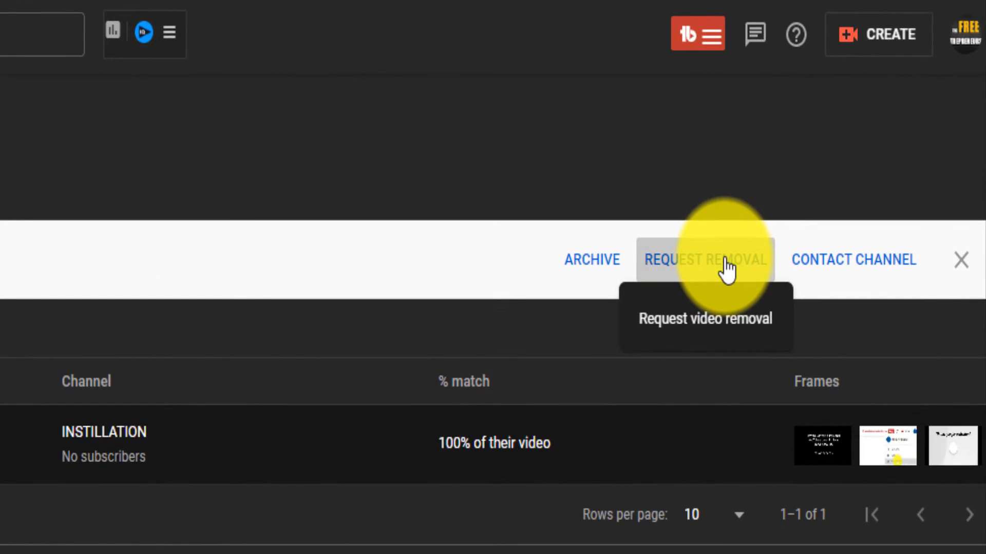
Step: Request removal of the selected video, entering relationship 'Owner' and the primary contact email
{"action": "left_click", "coordinate": [706, 259]}
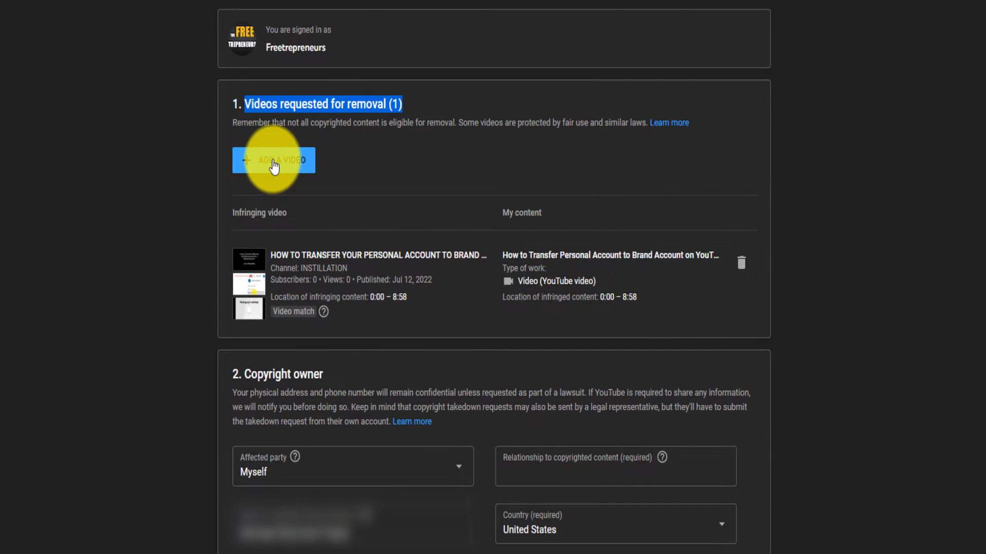
{"action": "mouse_move", "coordinate": [450, 138]}
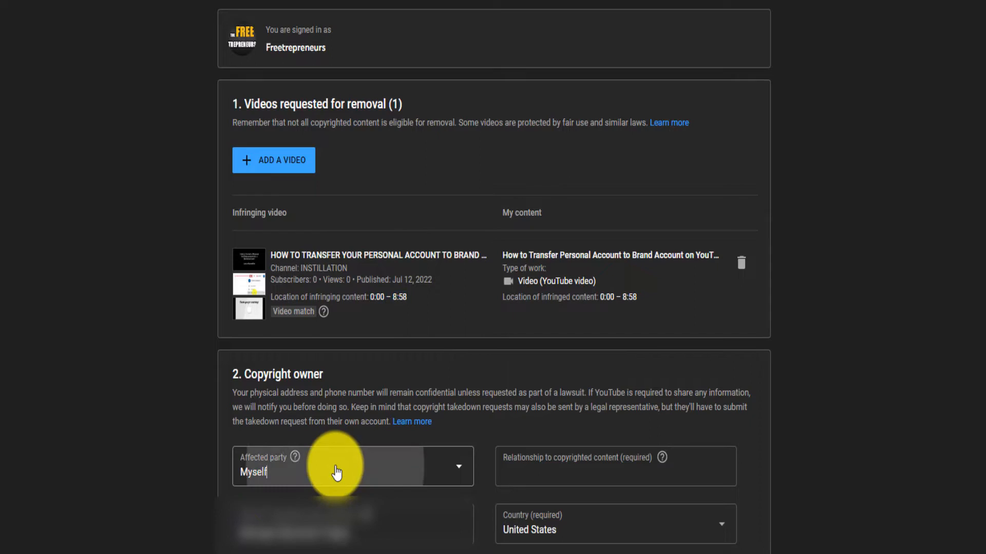
{"action": "left_click", "coordinate": [337, 472]}
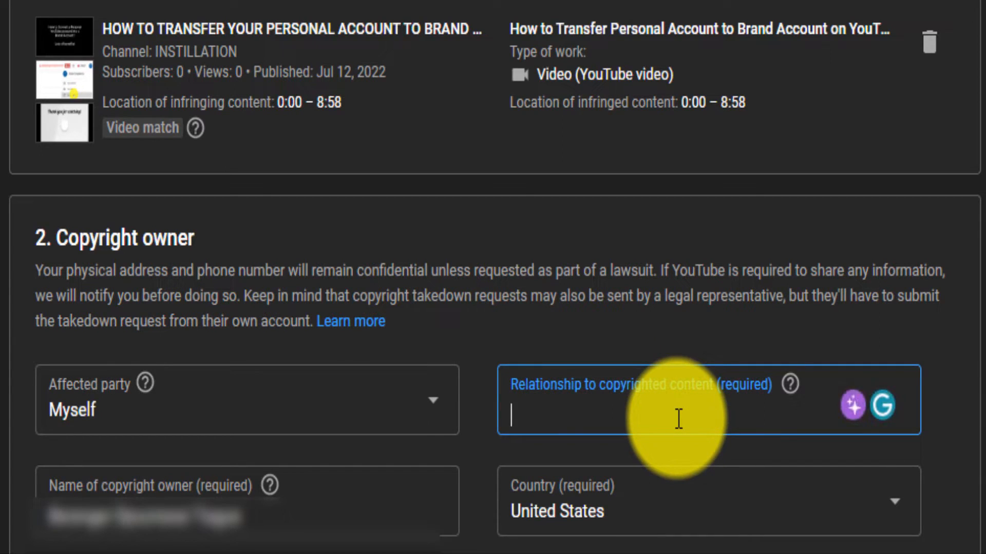
{"action": "type", "text": "Owner"}
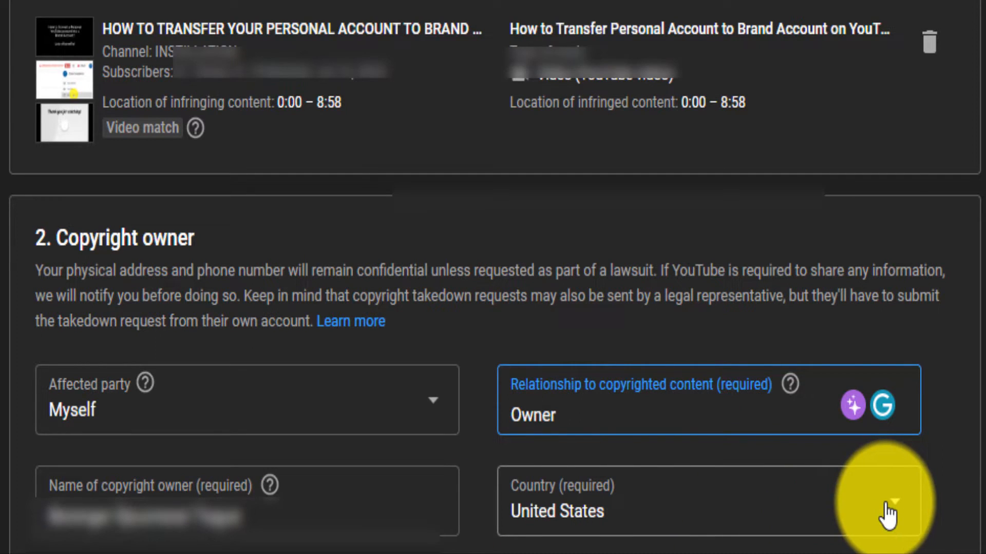
{"action": "scroll", "scroll_direction": "down", "scroll_amount": 3}
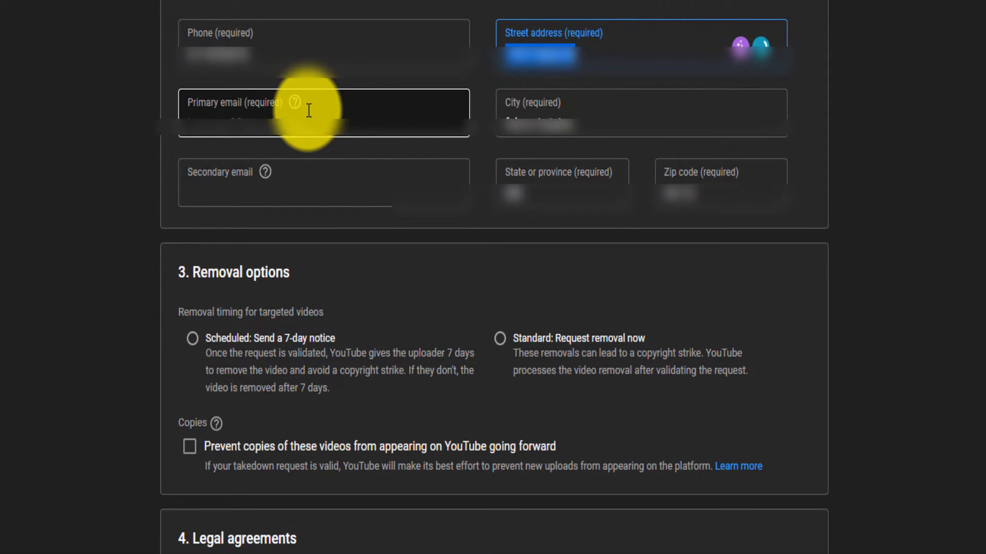
{"action": "left_click", "coordinate": [313, 112]}
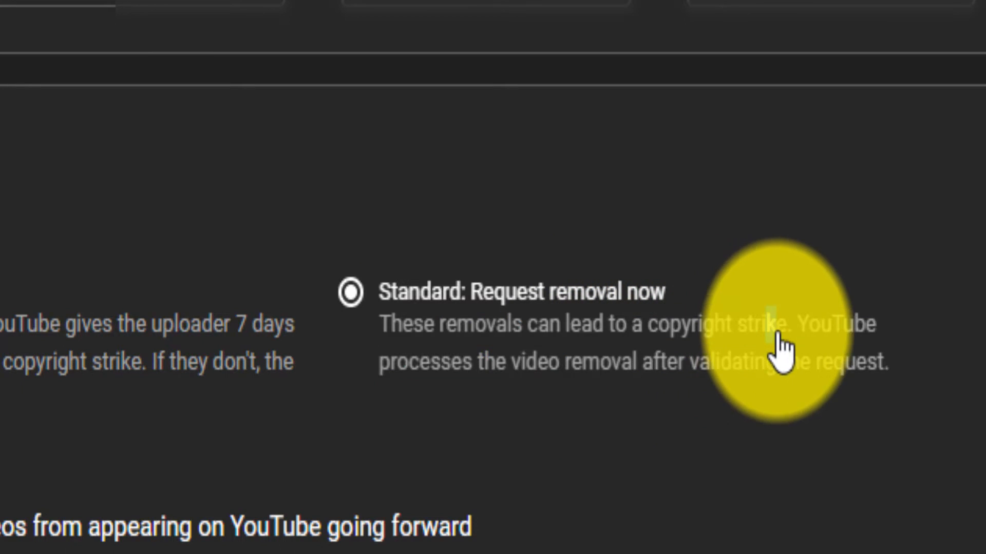
Step: Choose 'Scheduled: Send a 7-day notice' and tick 'Prevent copies of these videos'
{"action": "left_click_drag", "start_coordinate": [773, 325], "coordinate": [541, 362]}
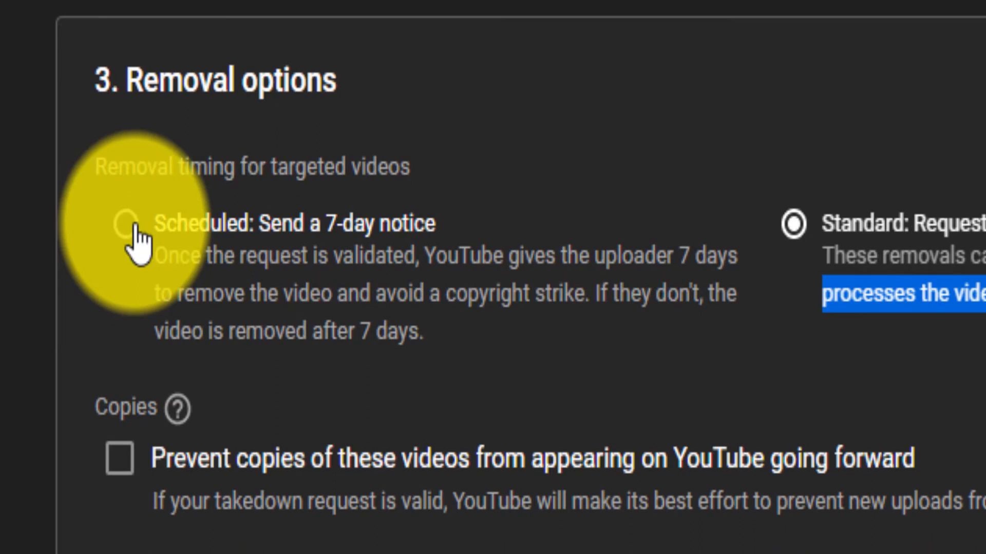
{"action": "left_click", "coordinate": [127, 226]}
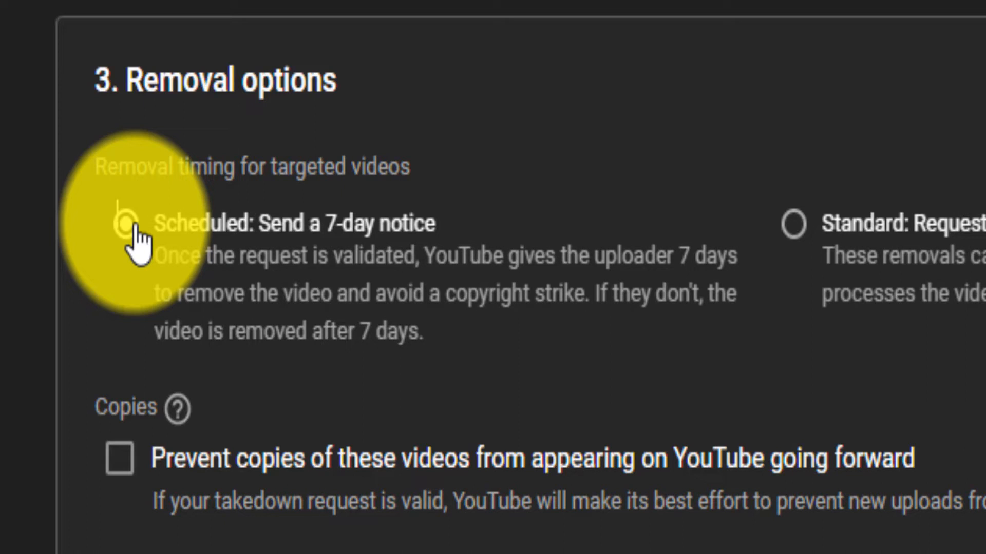
{"action": "left_click", "coordinate": [125, 224]}
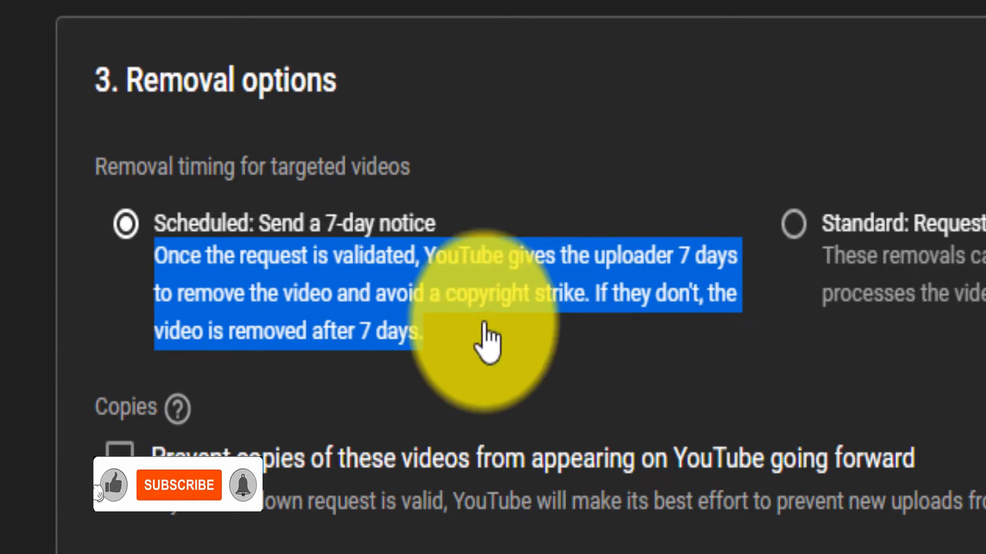
{"action": "left_click", "coordinate": [178, 486]}
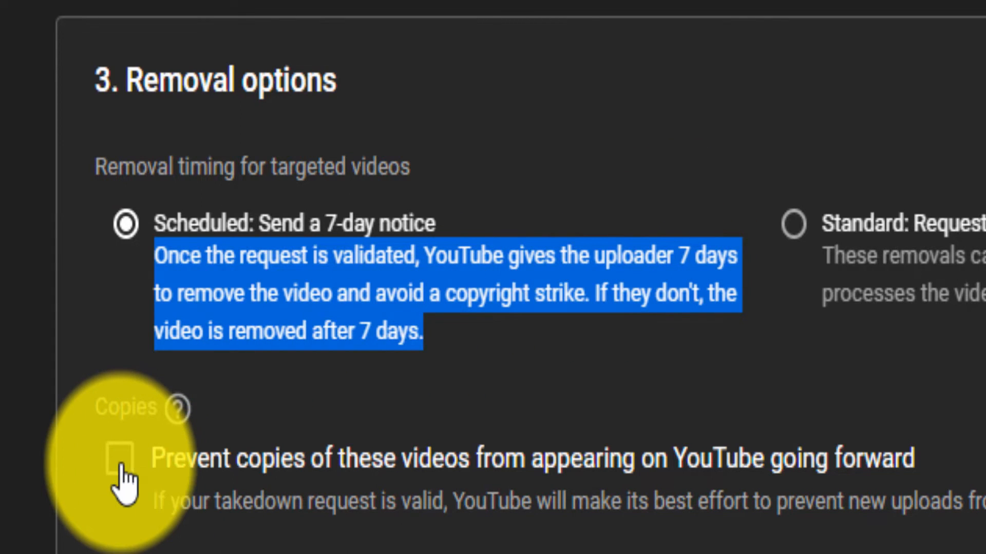
{"action": "left_click", "coordinate": [121, 459]}
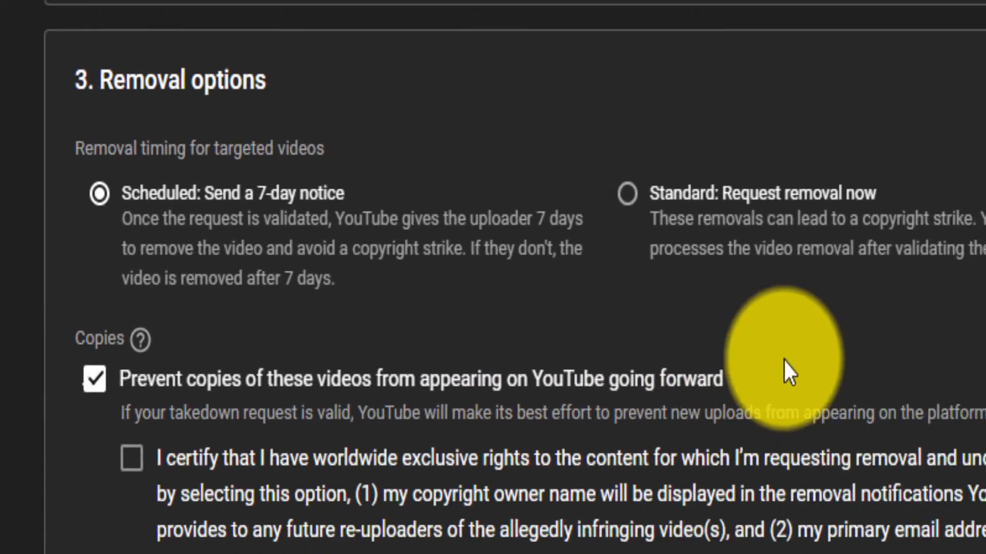
Step: Tick the worldwide exclusive rights certification, then untick 'Prevent copies of these videos'
{"action": "scroll", "scroll_direction": "down", "scroll_amount": 3}
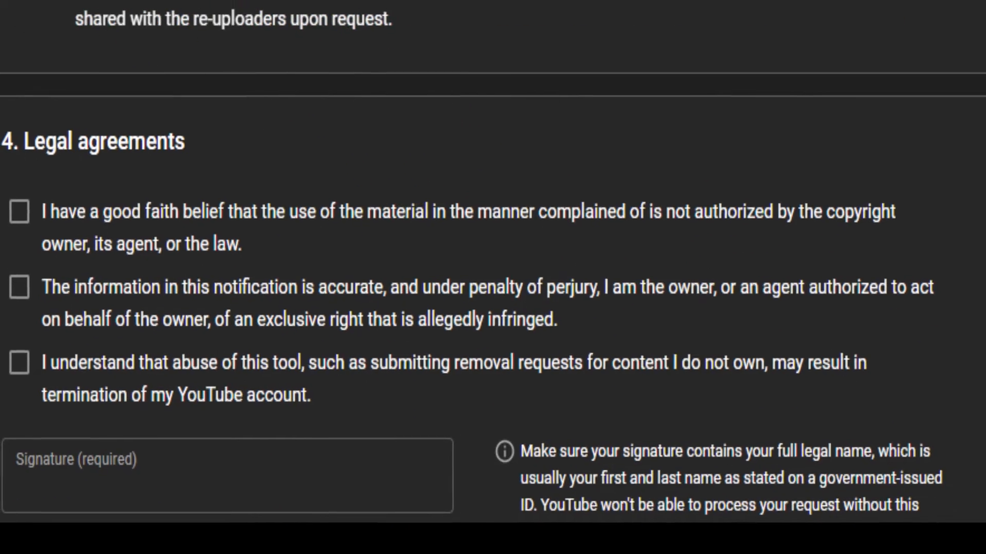
{"action": "left_click", "coordinate": [87, 87]}
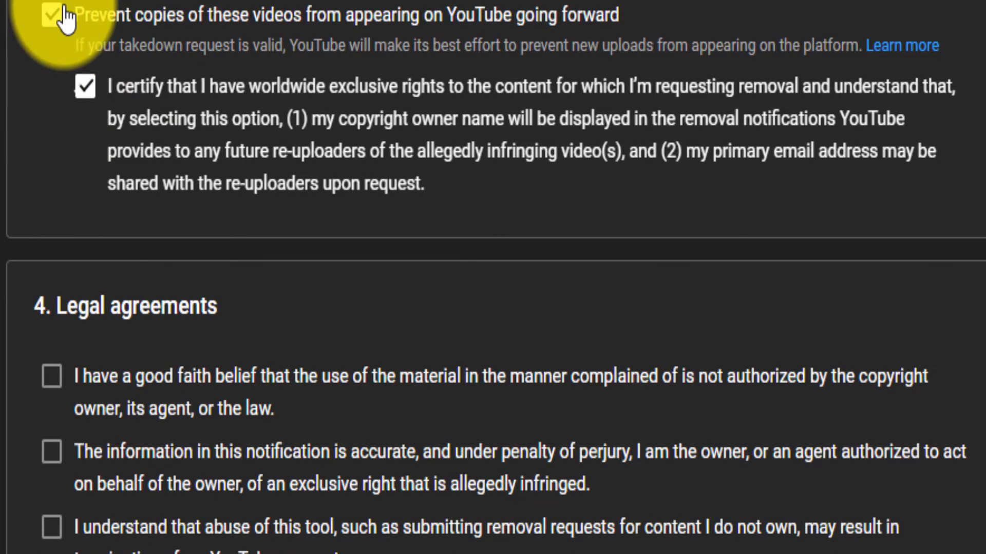
{"action": "mouse_move", "coordinate": [290, 95]}
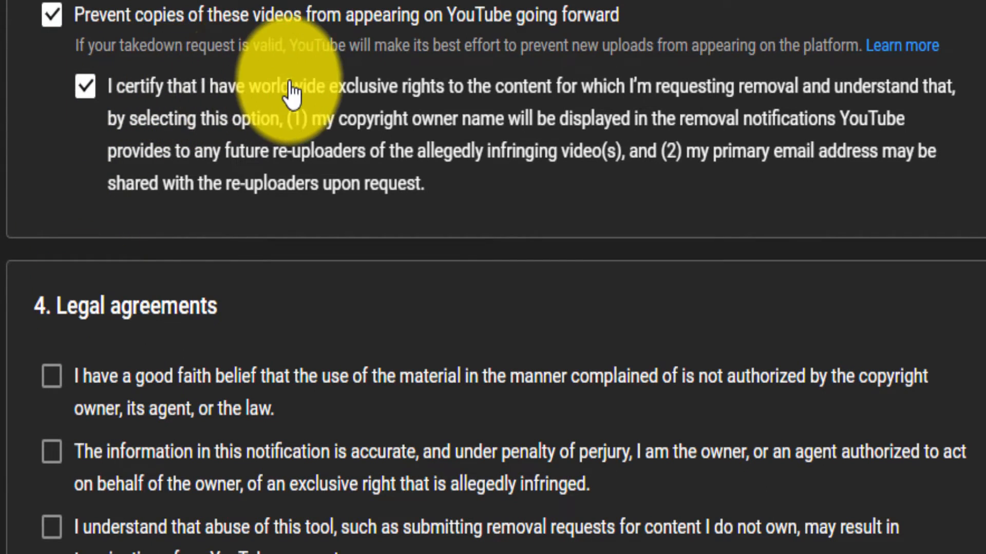
{"action": "mouse_move", "coordinate": [315, 136]}
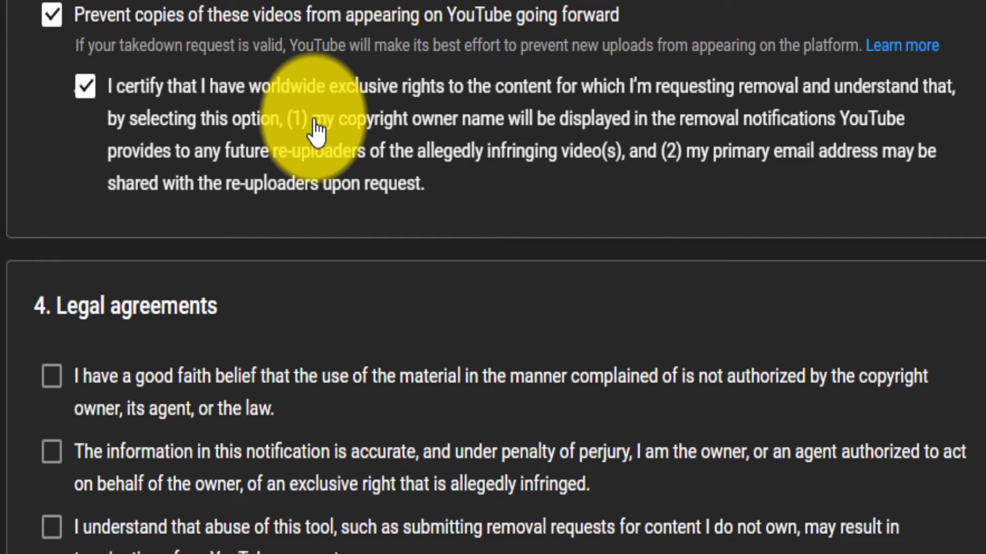
{"action": "left_click_drag", "start_coordinate": [327, 118], "coordinate": [534, 118]}
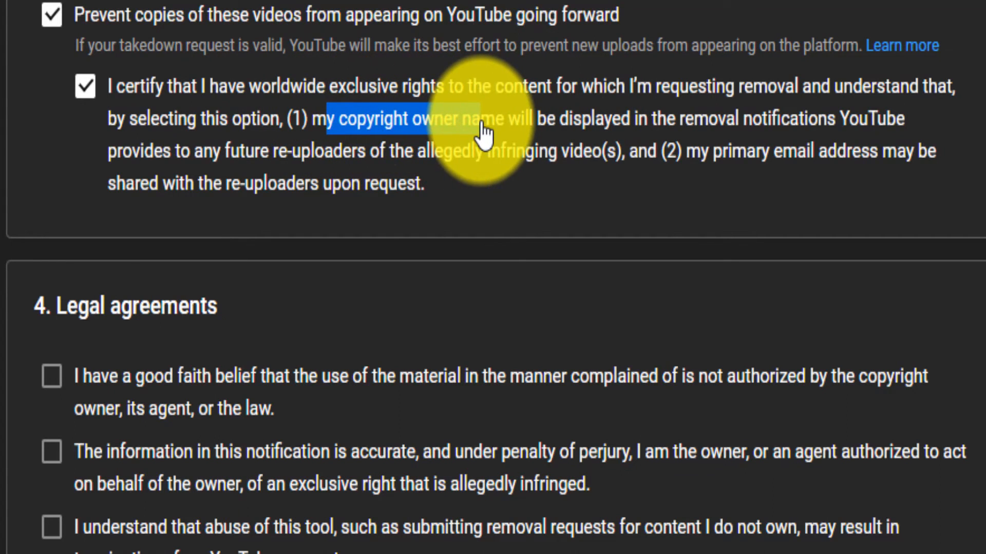
{"action": "left_click_drag", "start_coordinate": [487, 118], "coordinate": [842, 118]}
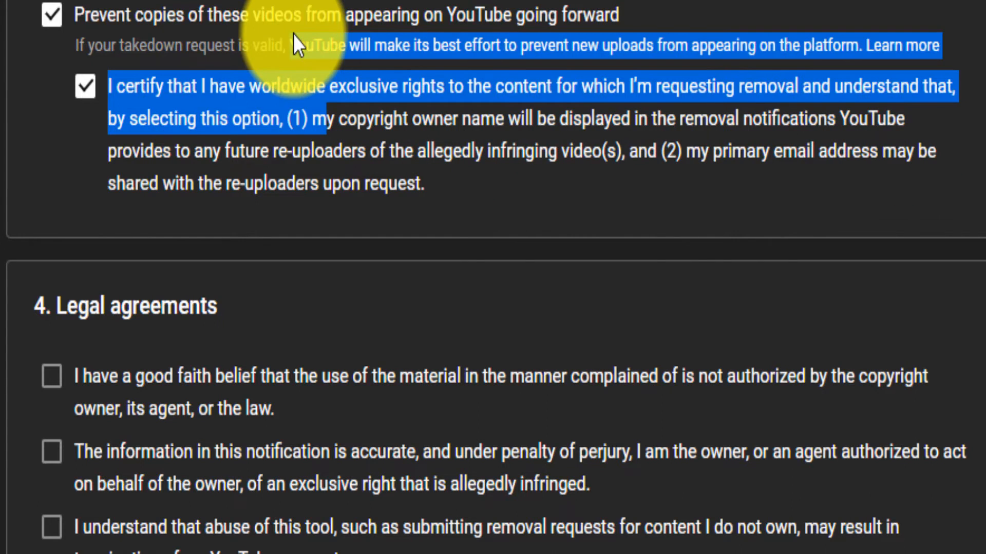
{"action": "left_click", "coordinate": [51, 15]}
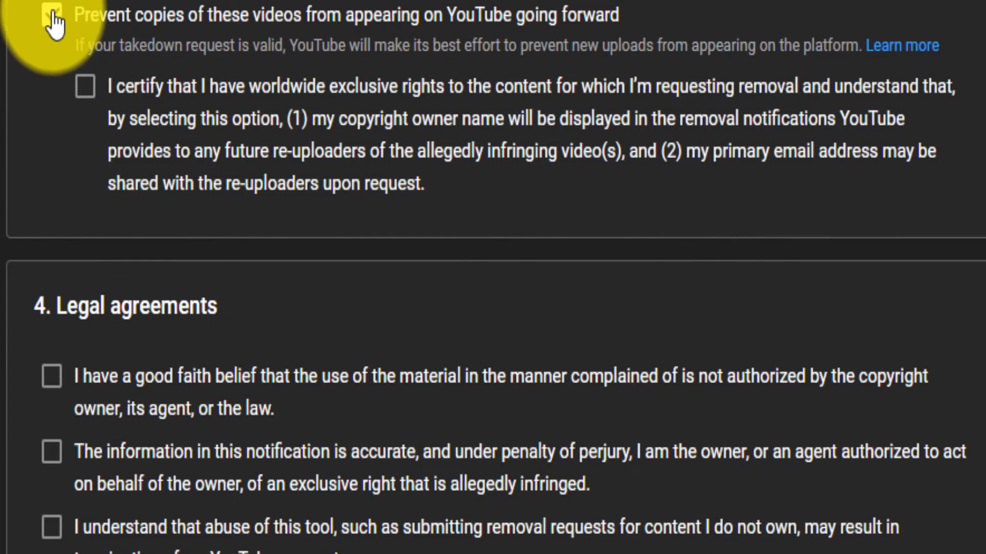
{"action": "scroll", "scroll_direction": "down", "scroll_amount": 3}
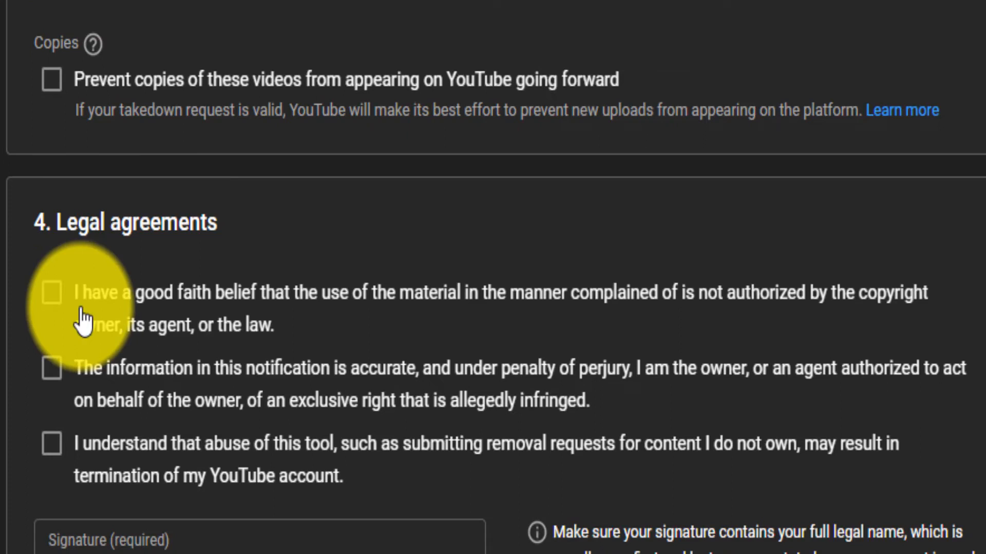
Step: Affirm the good-faith and accuracy-under-perjury statements and submit the takedown request
{"action": "left_click", "coordinate": [51, 291]}
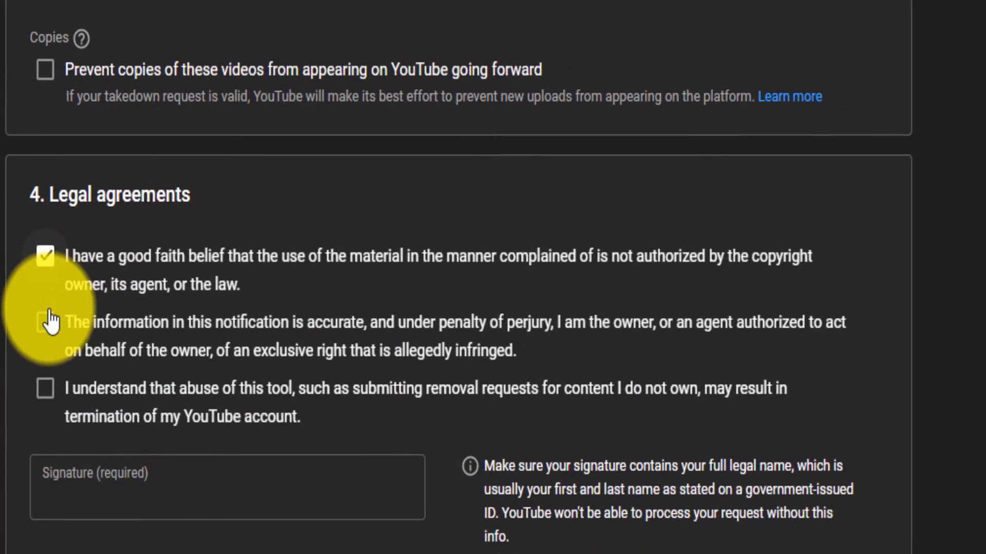
{"action": "left_click", "coordinate": [44, 323]}
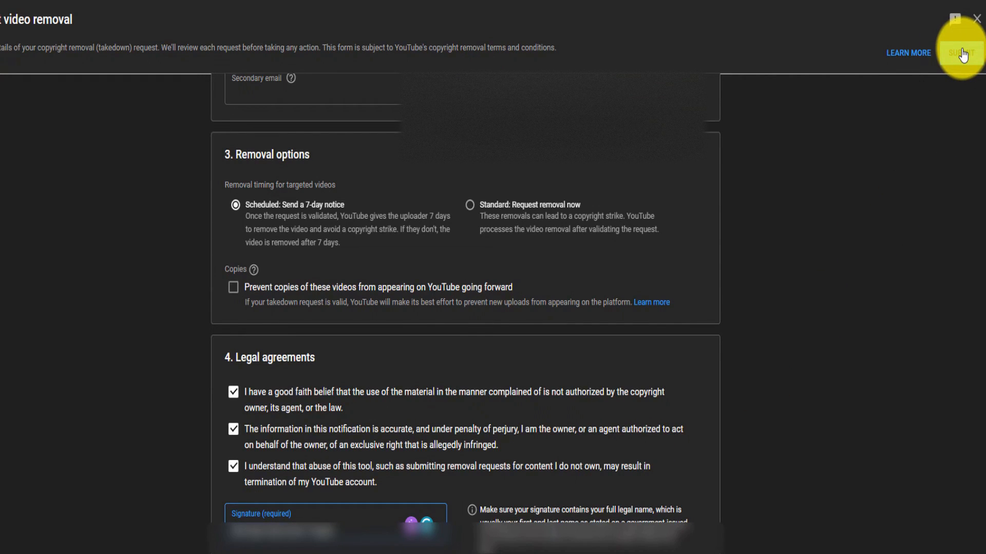
{"action": "left_click", "coordinate": [963, 53]}
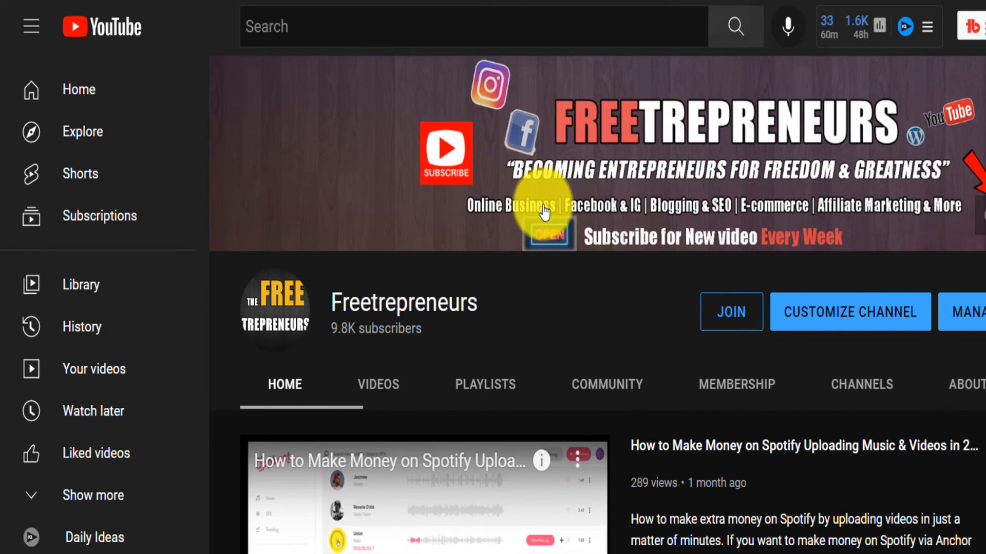
{"action": "mouse_move", "coordinate": [590, 212]}
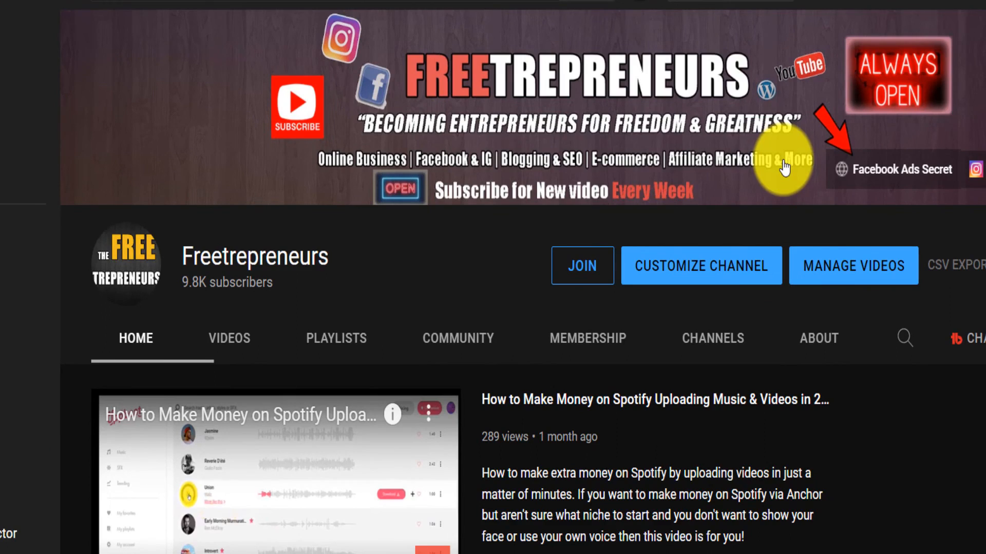
Step: Show the Freetrepreneurs channel's Videos tab and scroll through its uploads
{"action": "scroll", "scroll_direction": "down", "scroll_amount": 3}
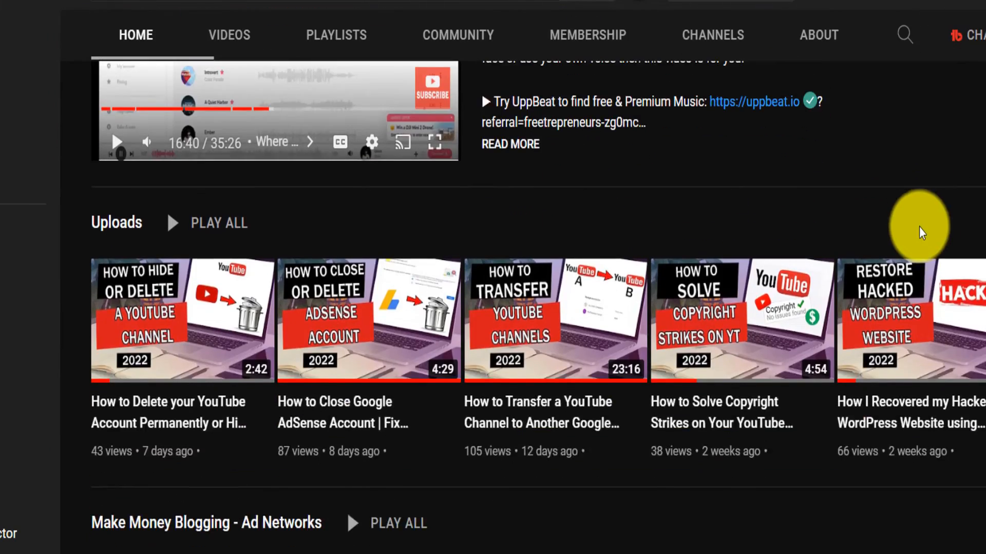
{"action": "left_click", "coordinate": [229, 35]}
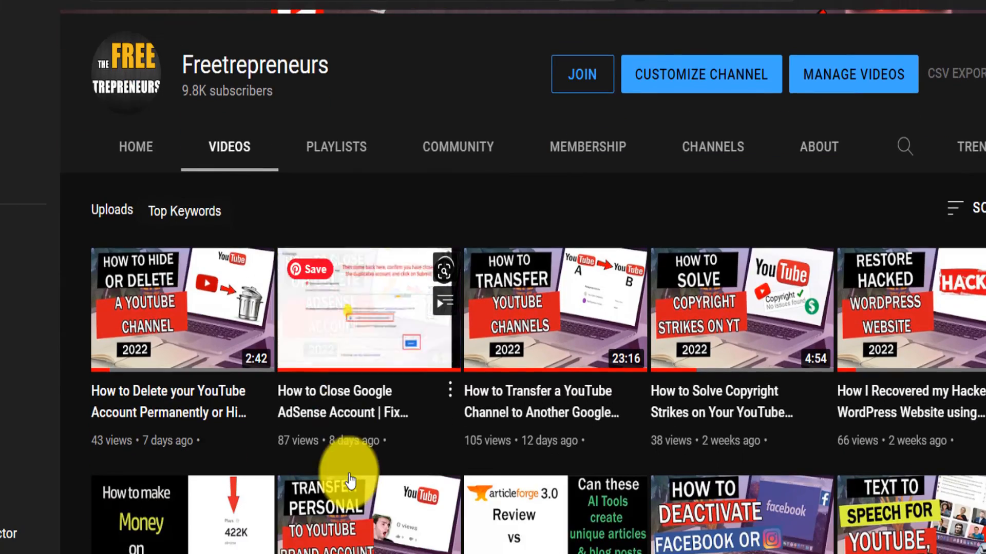
{"action": "scroll", "scroll_direction": "down", "scroll_amount": 3}
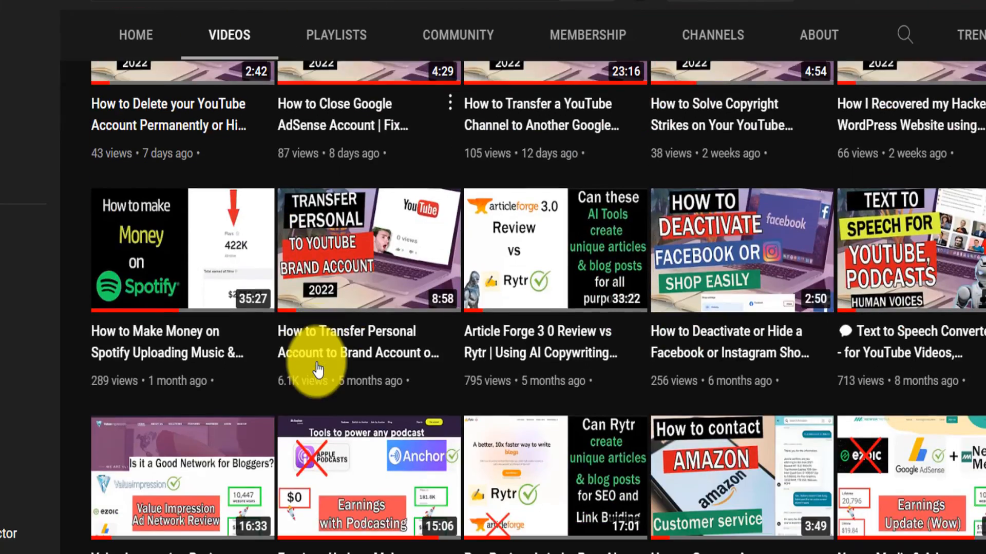
{"action": "scroll", "scroll_direction": "down", "scroll_amount": 3}
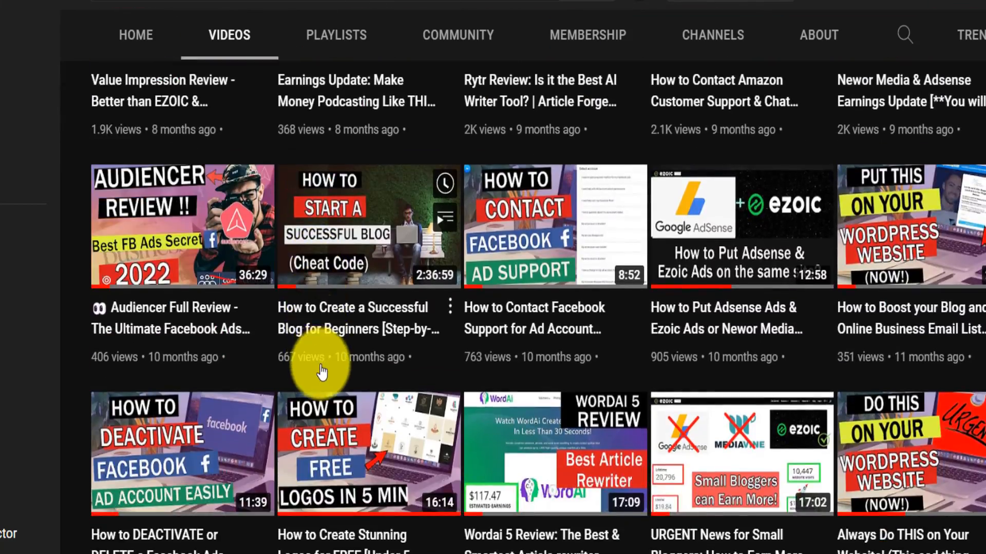